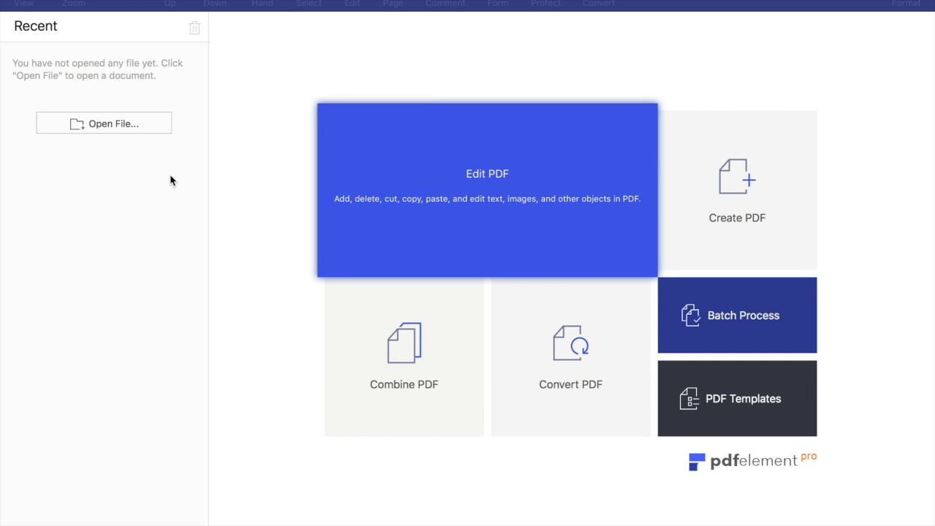
{"action": "mouse_move", "coordinate": [319, 222]}
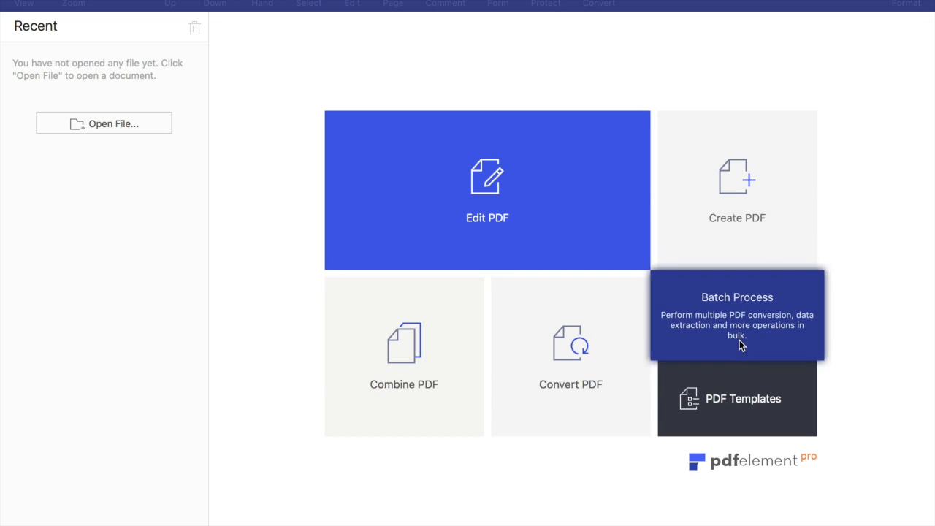
{"action": "mouse_move", "coordinate": [403, 366]}
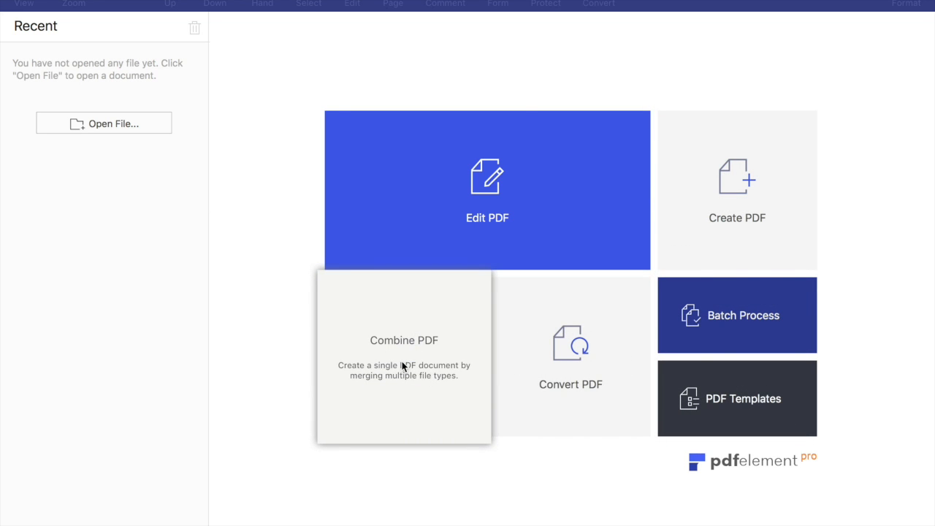
{"action": "mouse_move", "coordinate": [243, 255]}
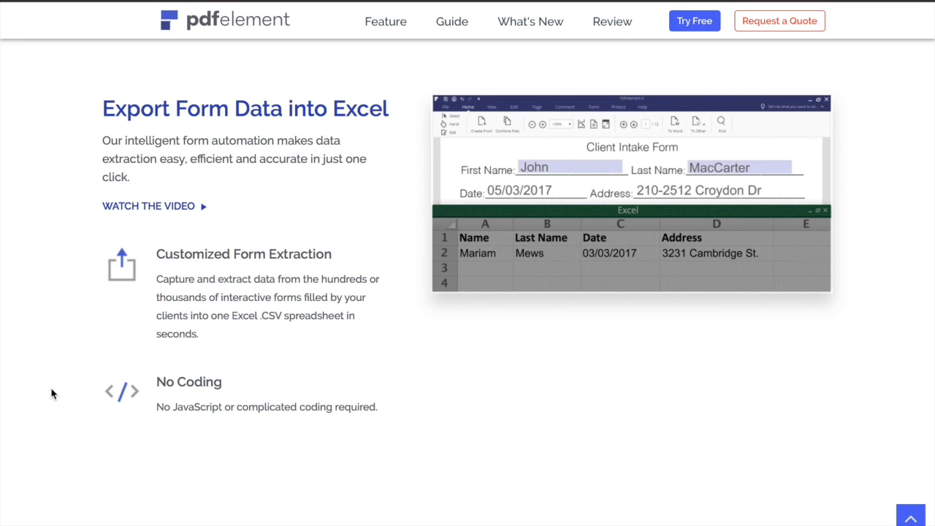
Scroll the PDFelement feature page from Excel form-data export down to smooth text editing
{"action": "scroll", "scroll_direction": "down", "scroll_amount": 3}
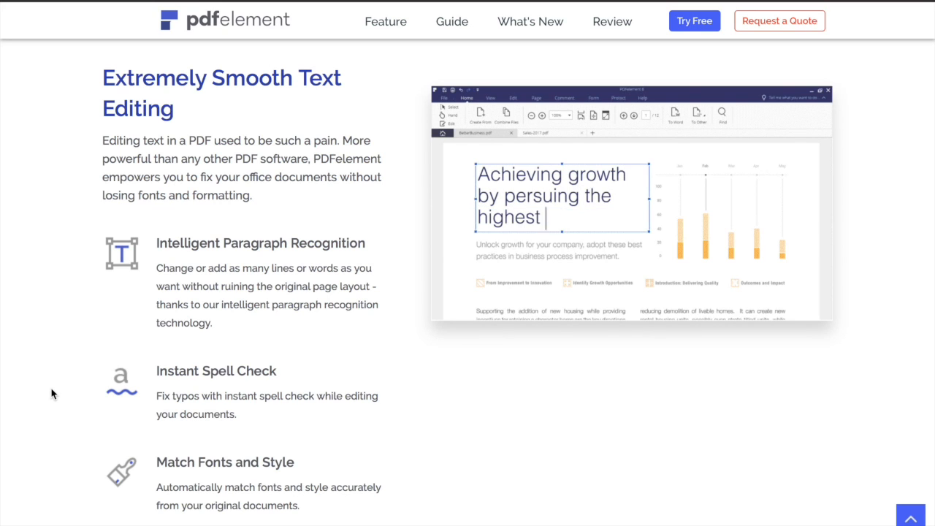
{"action": "type", "text": "quality."}
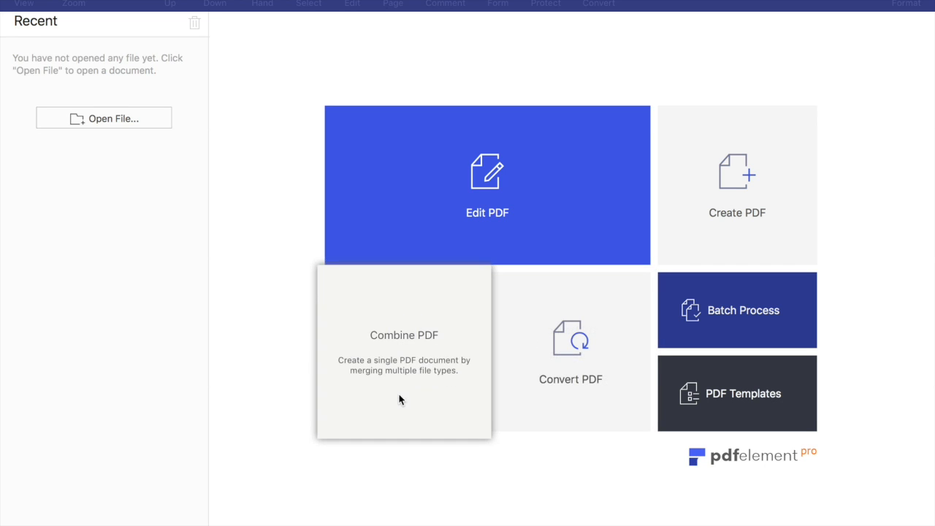
{"action": "mouse_move", "coordinate": [297, 252]}
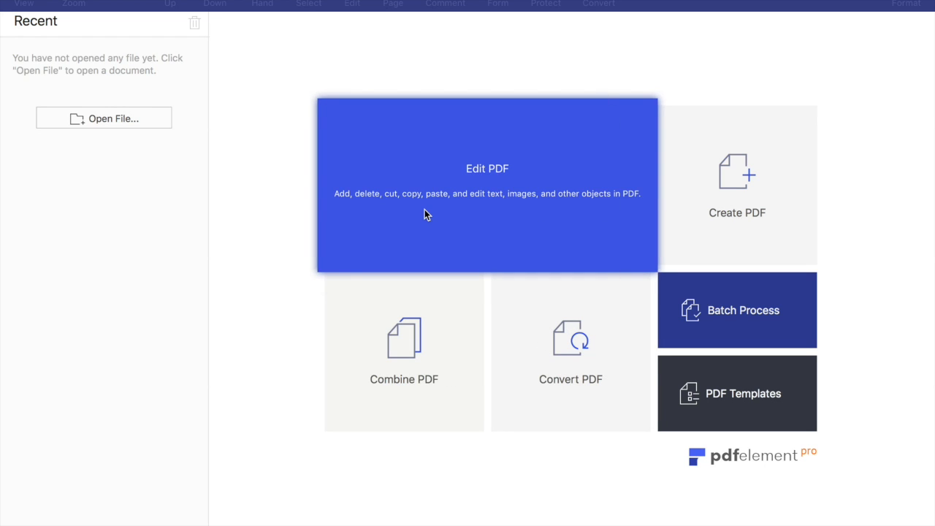
Open the College Application PDF from the Desktop through the Edit PDF tile
{"action": "left_click", "coordinate": [104, 117]}
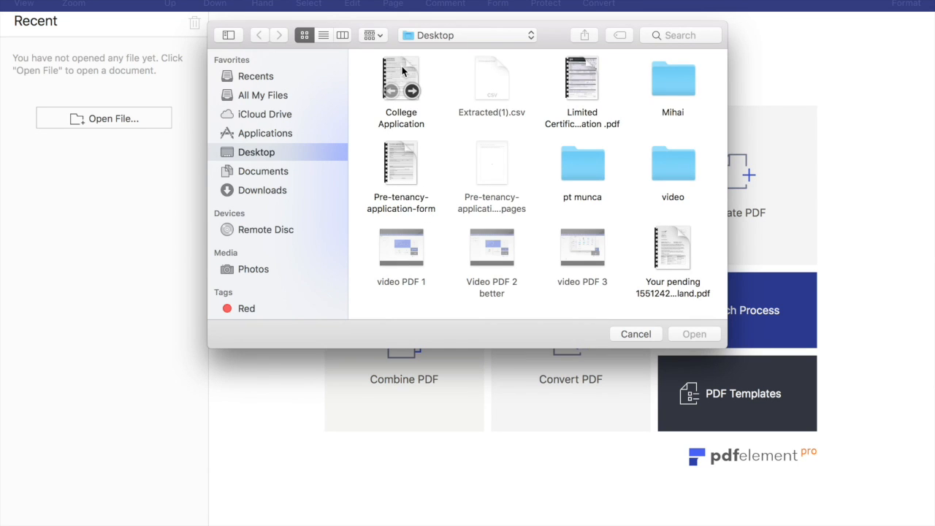
{"action": "left_click", "coordinate": [400, 79]}
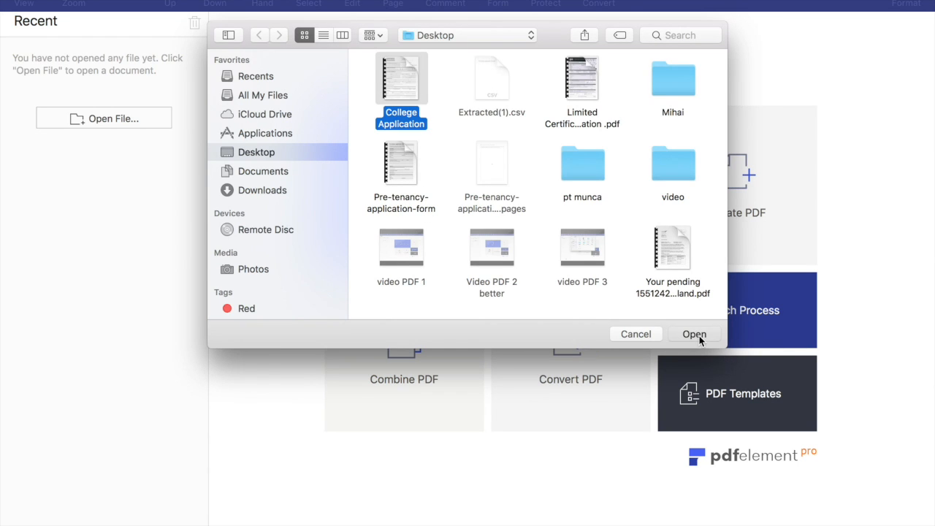
{"action": "left_click", "coordinate": [694, 333]}
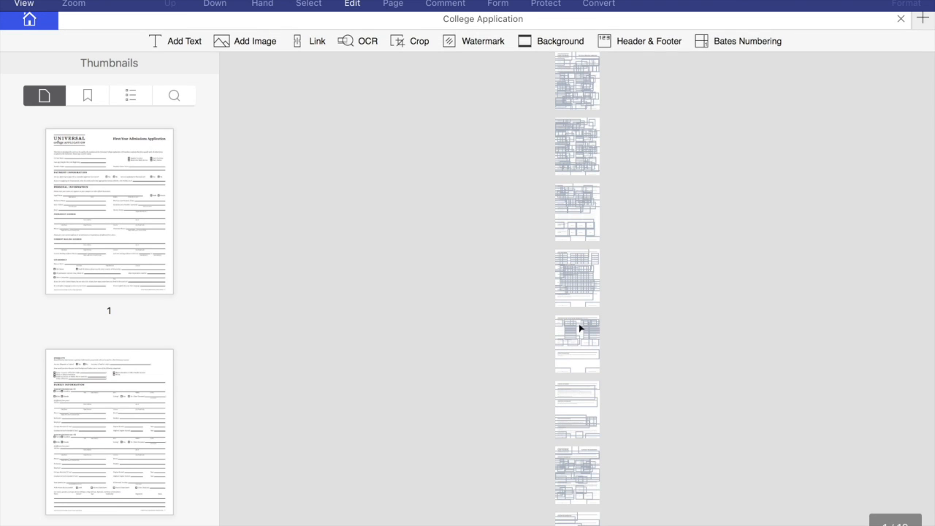
Drag the first page thumbnail below the second, then show the document's bookmark list
{"action": "left_click", "coordinate": [108, 212]}
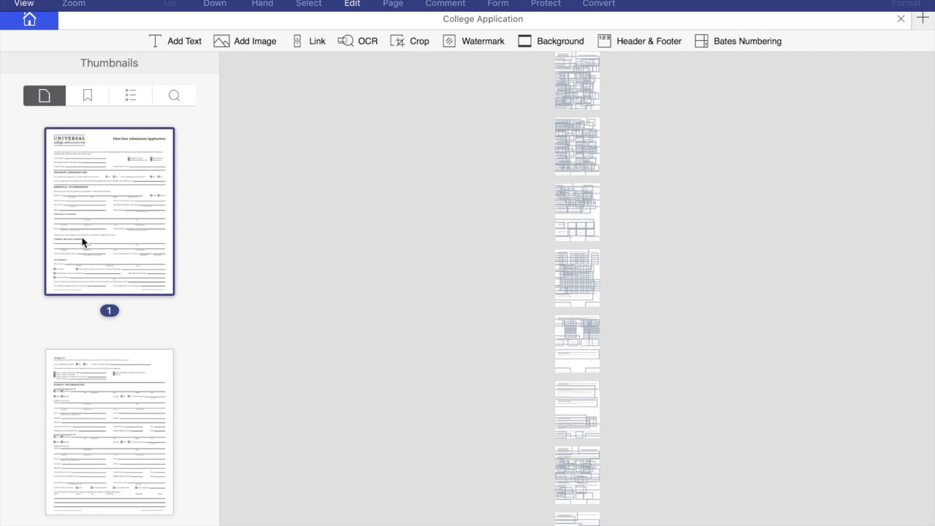
{"action": "left_click_drag", "start_coordinate": [110, 212], "coordinate": [183, 292]}
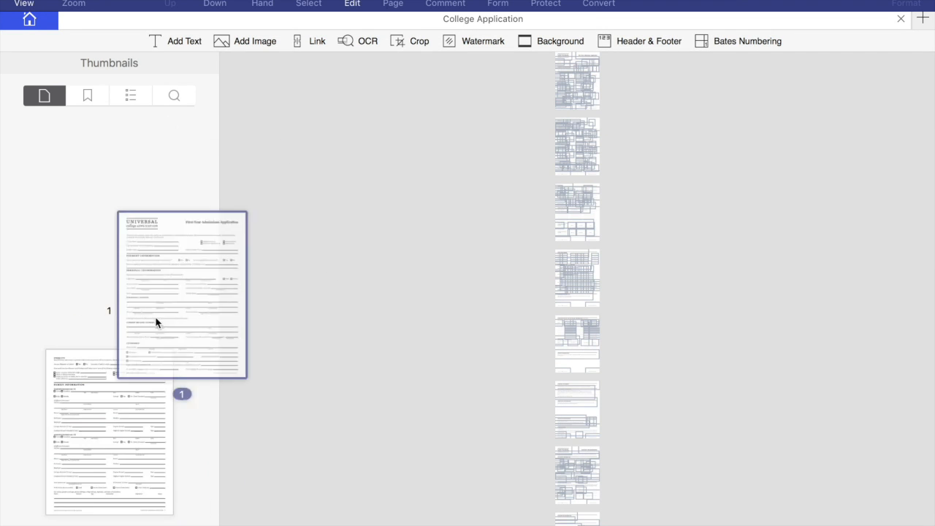
{"action": "left_click", "coordinate": [87, 95]}
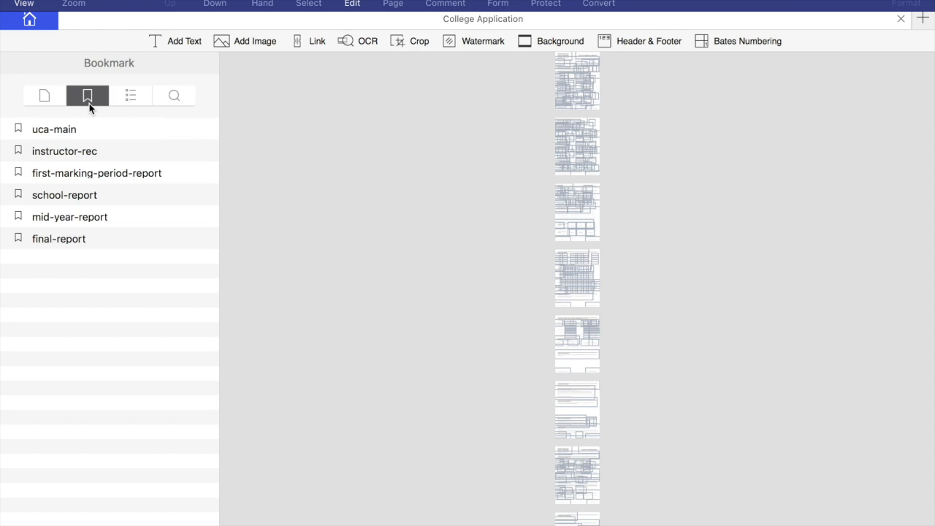
{"action": "mouse_move", "coordinate": [82, 182]}
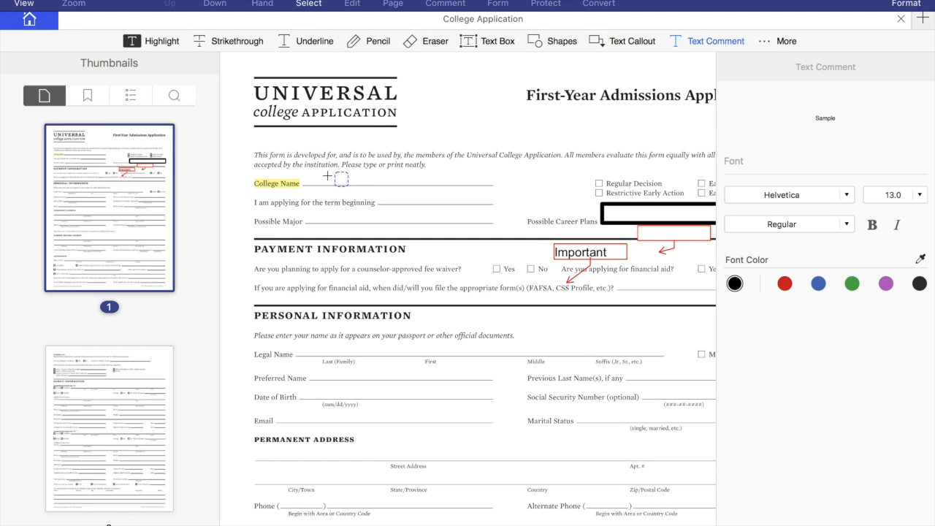
Add placeholder text 'djfkjkjfkjfksd' in Edit mode and move to the Page thumbnail grid
{"action": "type", "text": "djfkjkjfkjfksd"}
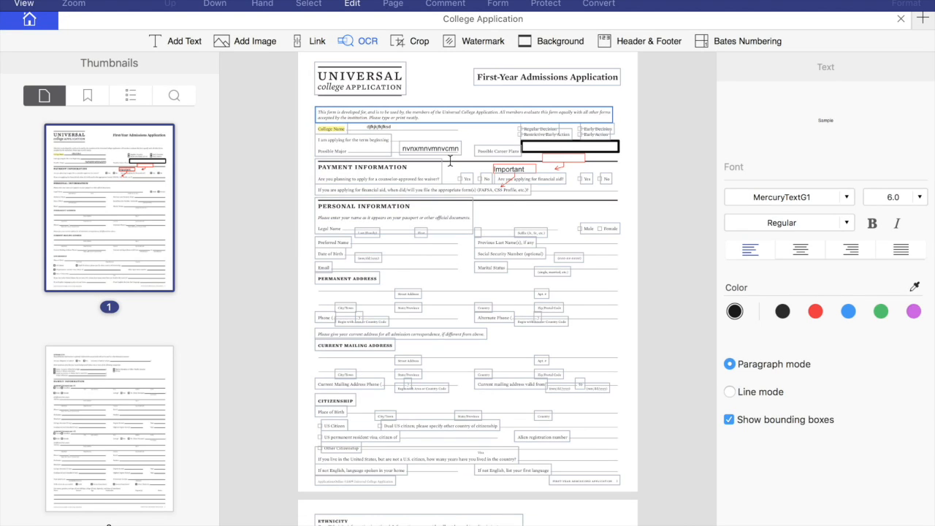
{"action": "scroll", "scroll_direction": "down", "scroll_amount": 3}
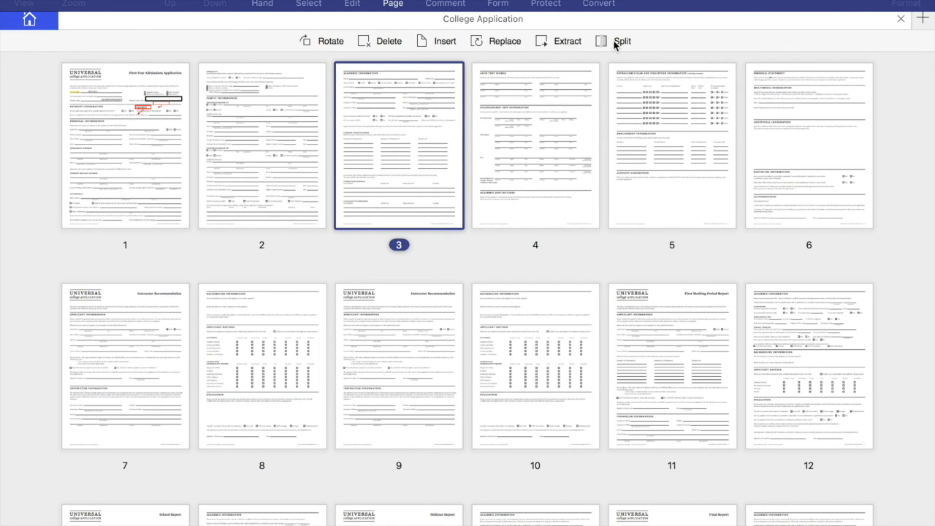
Bring up the Rotate Pages options, ending on a check box field's action properties
{"action": "left_click", "coordinate": [331, 41]}
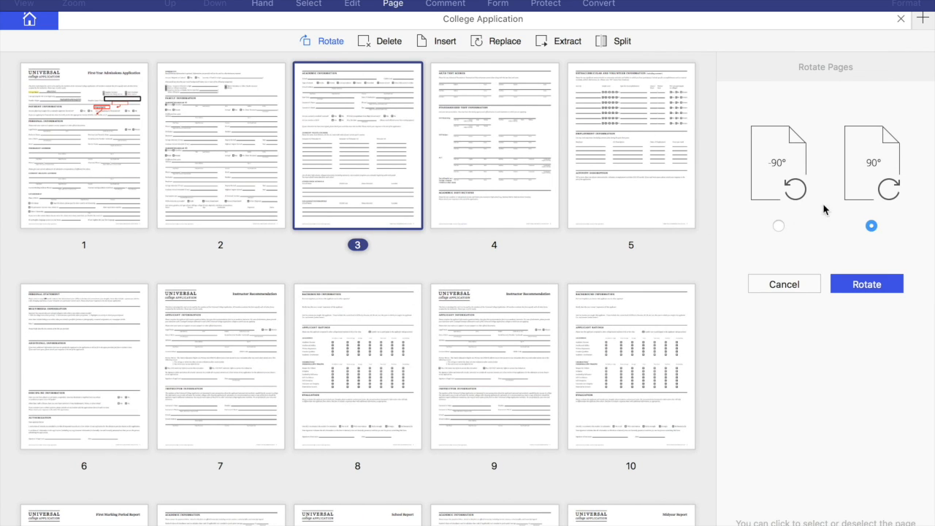
{"action": "mouse_move", "coordinate": [891, 190]}
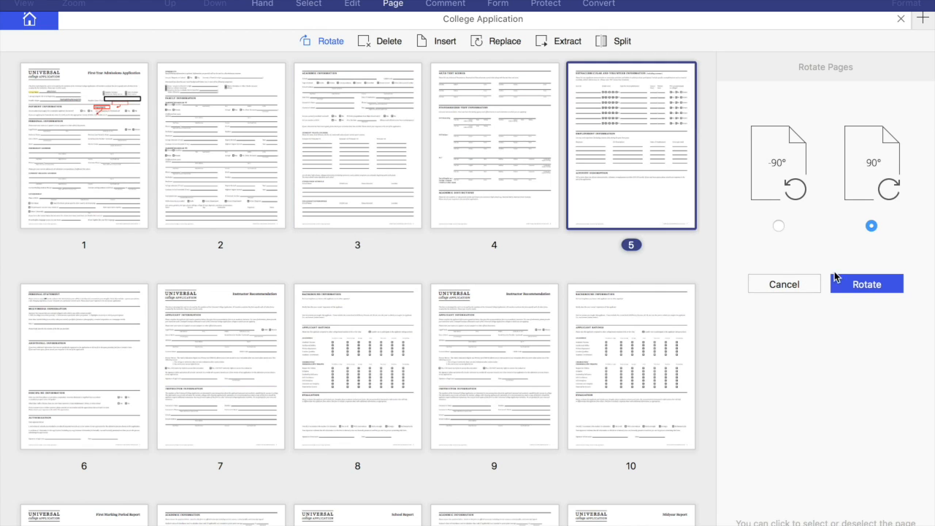
{"action": "mouse_move", "coordinate": [552, 56]}
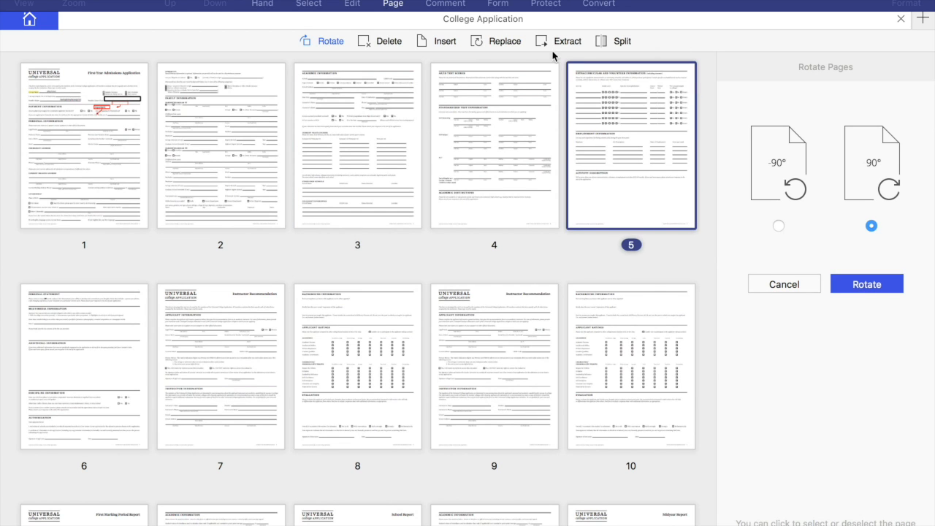
{"action": "left_click", "coordinate": [380, 41]}
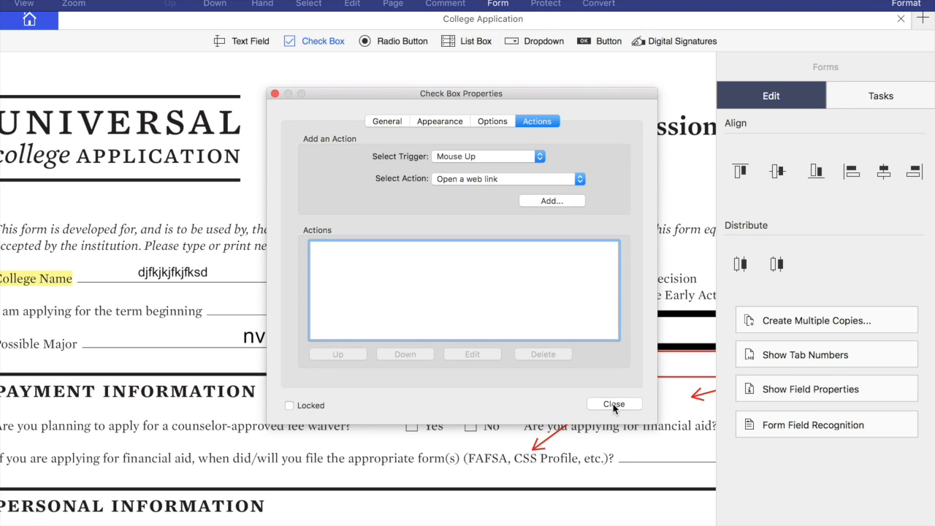
Close the Check Box Properties after viewing appearance settings and show the Forms Tasks panel
{"action": "left_click", "coordinate": [438, 120]}
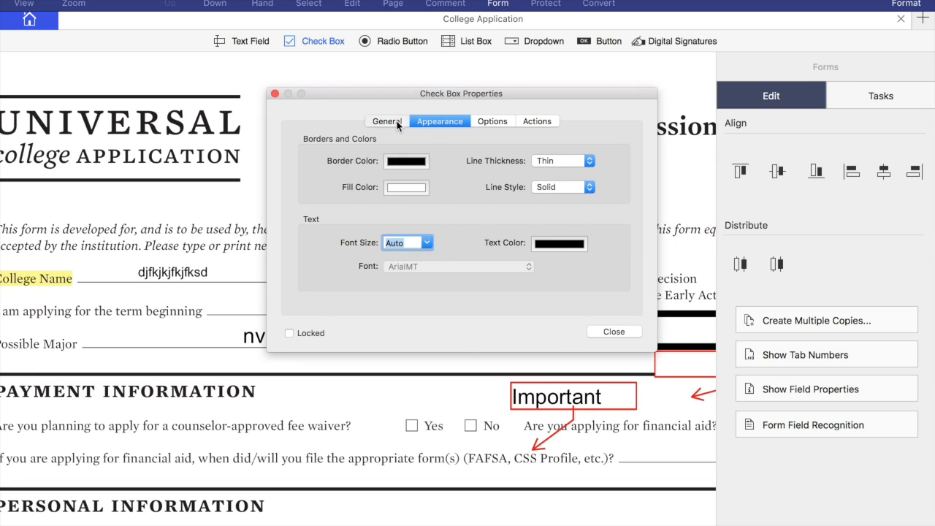
{"action": "left_click", "coordinate": [386, 120]}
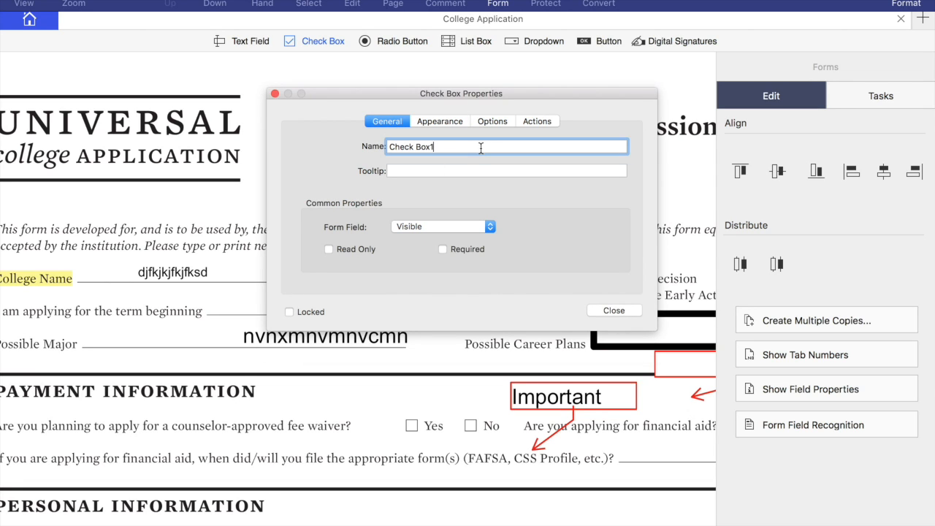
{"action": "left_click", "coordinate": [880, 95]}
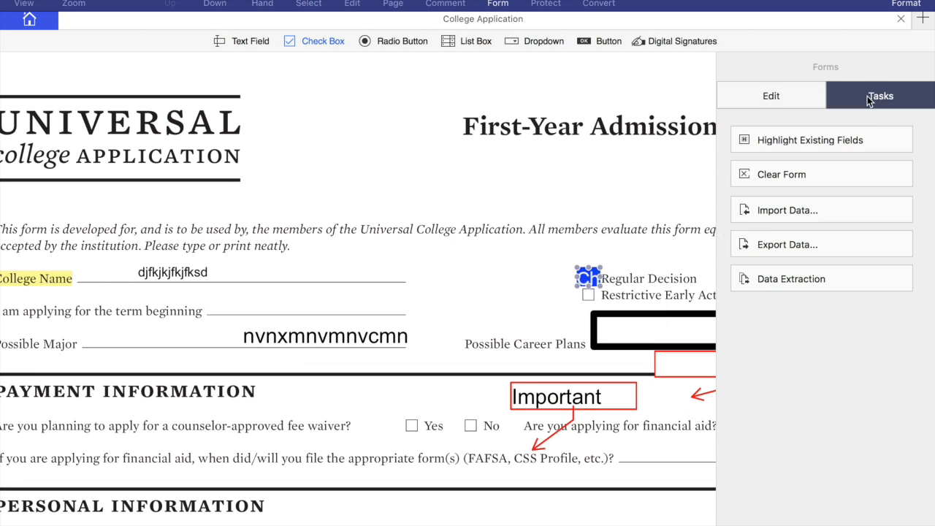
{"action": "mouse_move", "coordinate": [769, 277]}
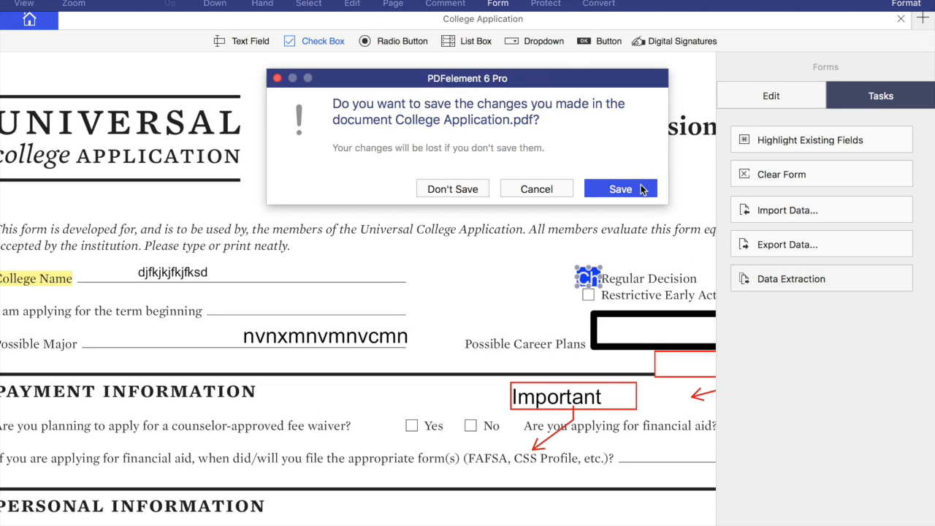
Save College Application.pdf changes and load it into the batch data extraction screen
{"action": "left_click", "coordinate": [620, 188]}
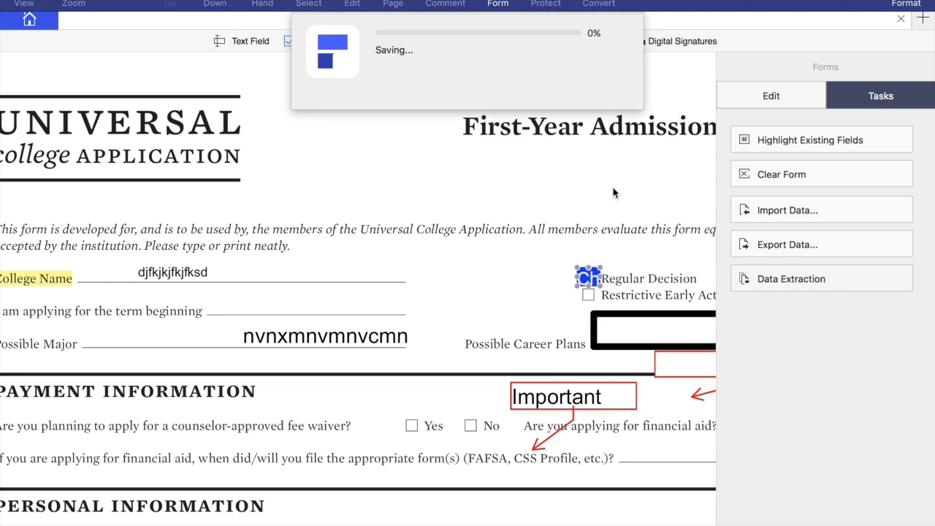
{"action": "left_click", "coordinate": [791, 278]}
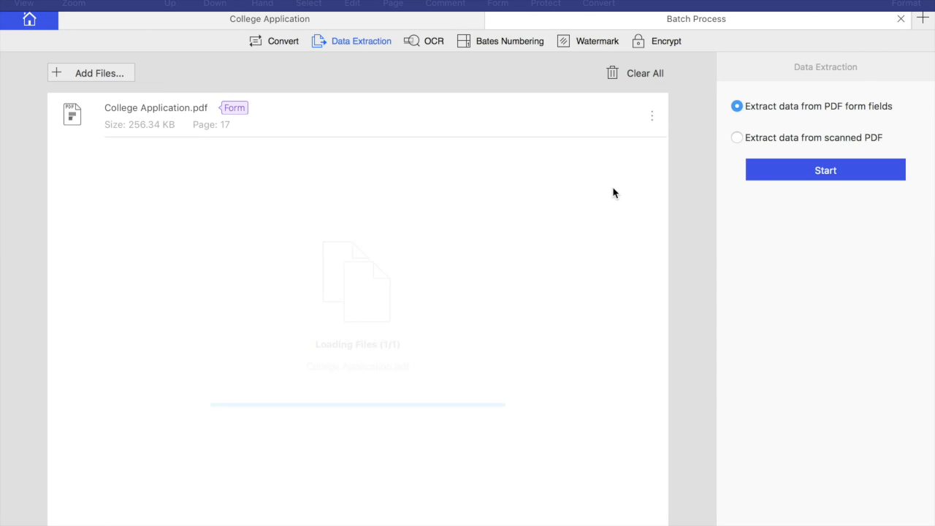
{"action": "mouse_move", "coordinate": [173, 124]}
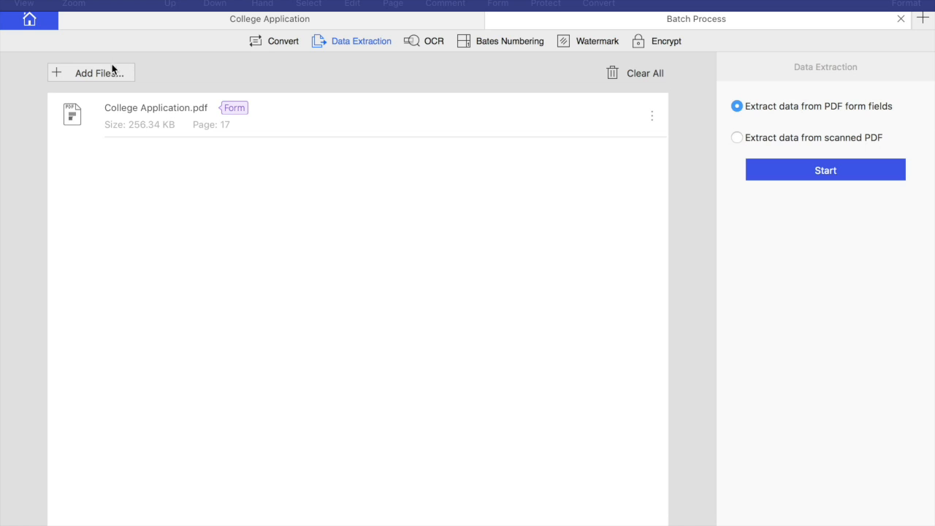
Extract the PDF form field data and save it to Documents as a file named 'data'
{"action": "left_click", "coordinate": [824, 170]}
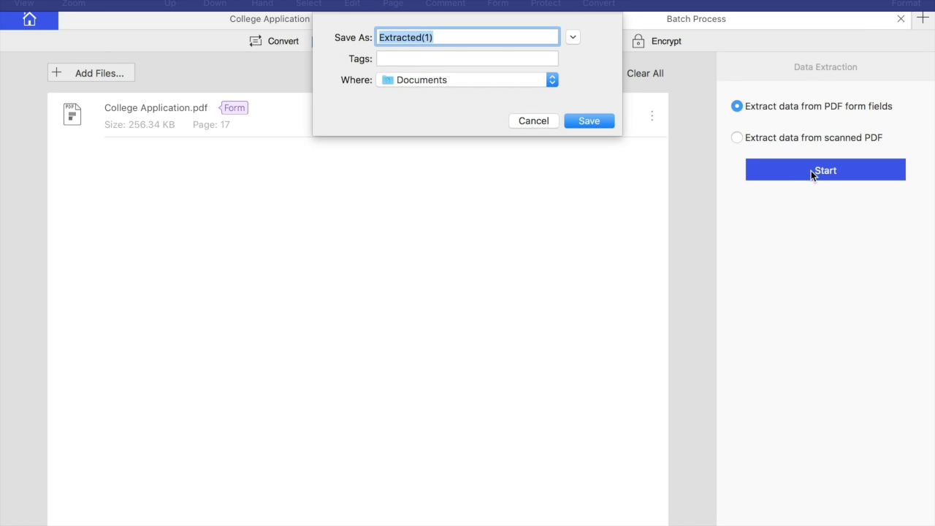
{"action": "mouse_move", "coordinate": [532, 85]}
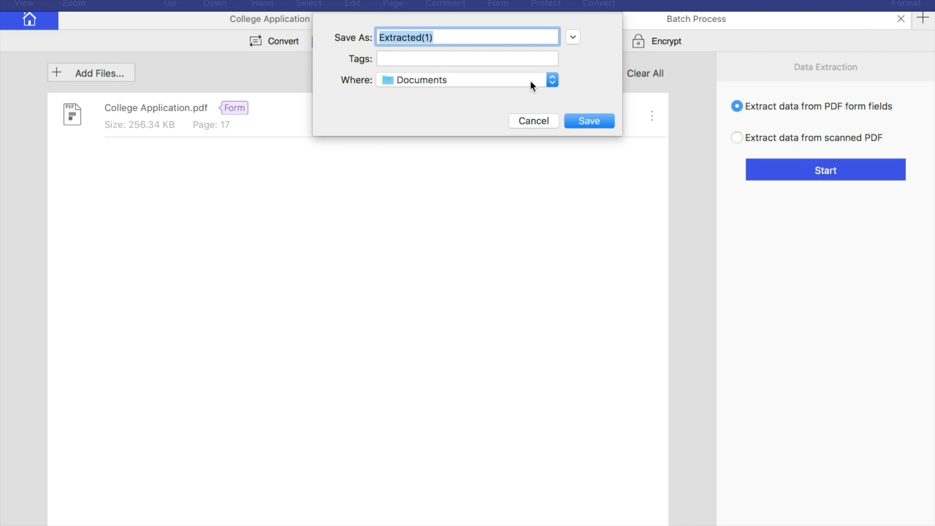
{"action": "type", "text": "data"}
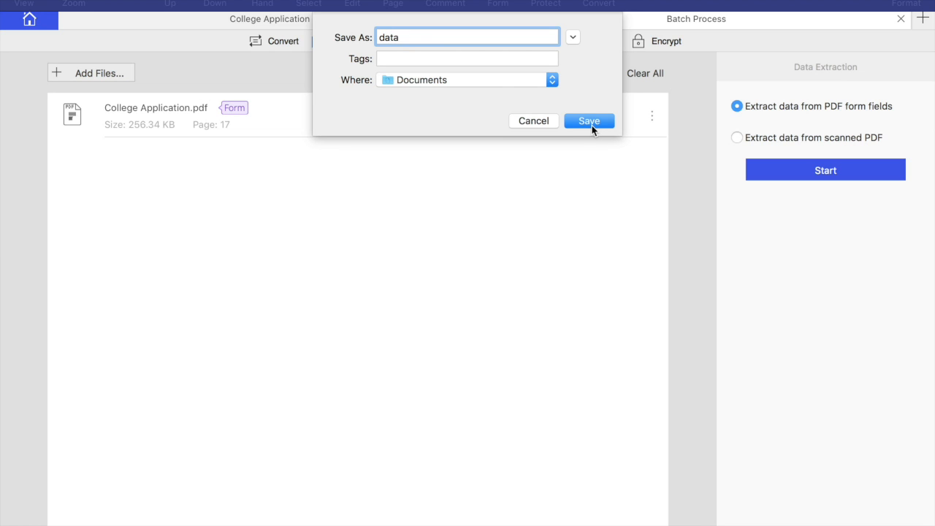
{"action": "left_click", "coordinate": [589, 120]}
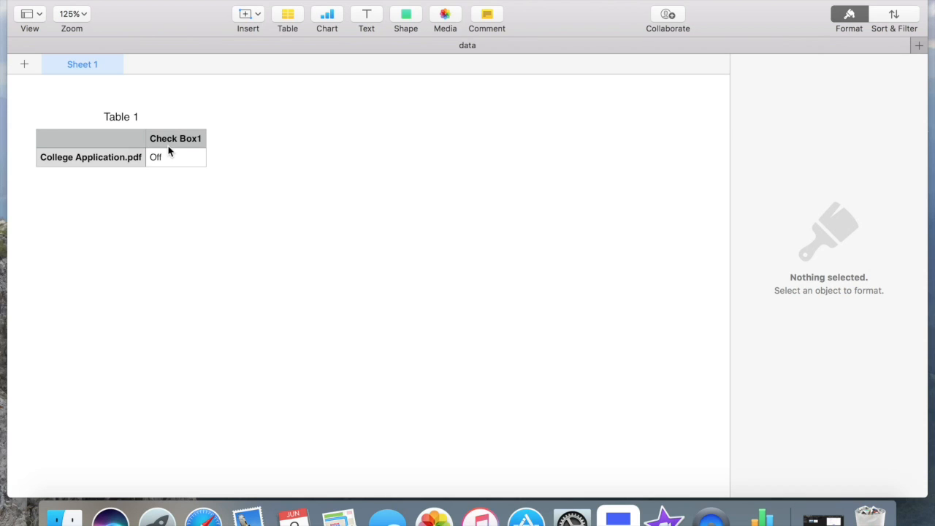
{"action": "mouse_move", "coordinate": [158, 129]}
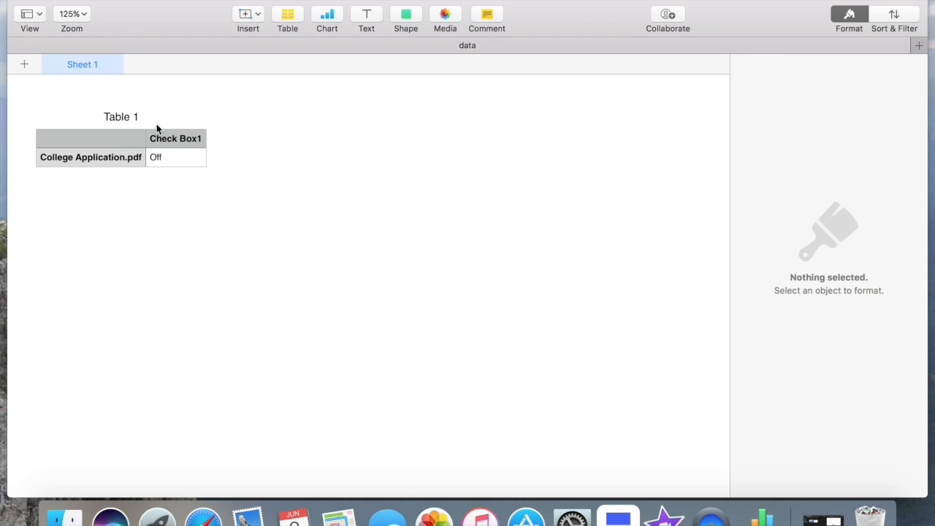
Inspect the extracted table with Check Box1 Off in Numbers, then switch to the PDFelement for Mac pricing page
{"action": "left_click", "coordinate": [176, 137]}
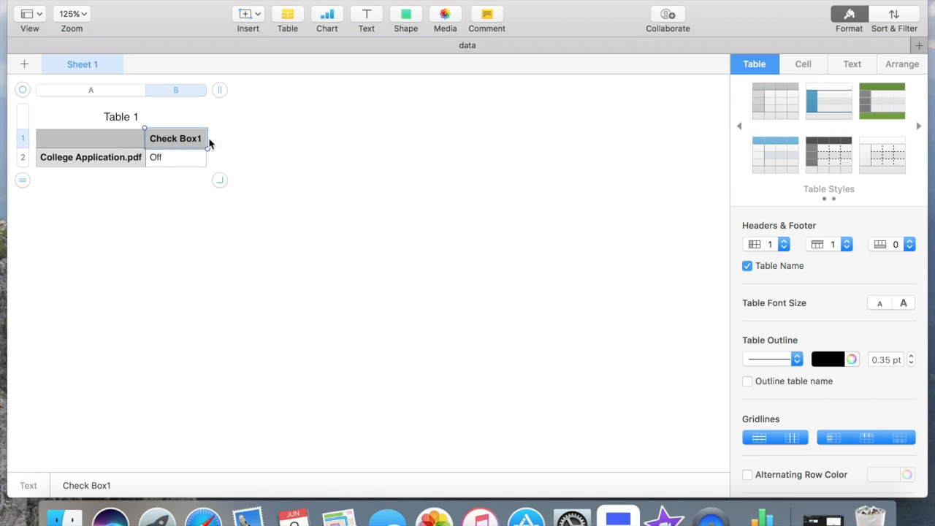
{"action": "left_click_drag", "start_coordinate": [208, 90], "coordinate": [445, 90]}
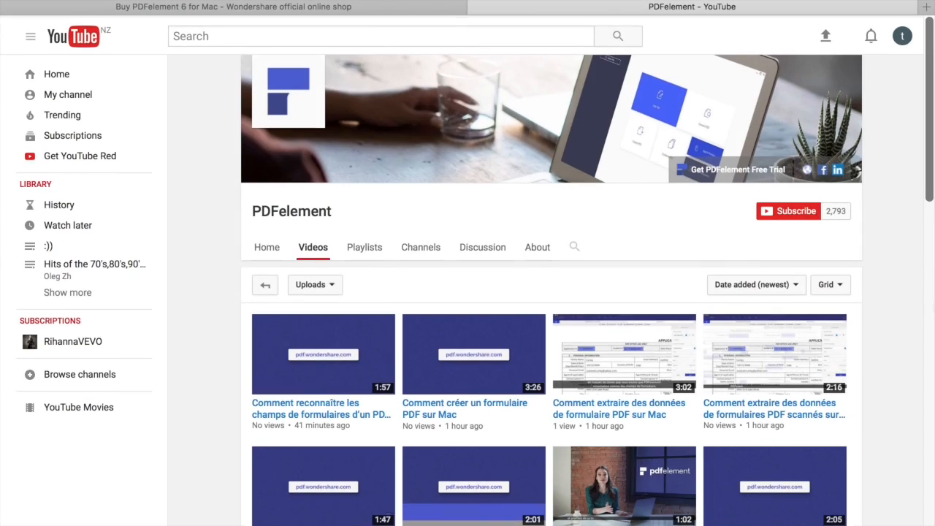
{"action": "scroll", "scroll_direction": "down", "scroll_amount": 3}
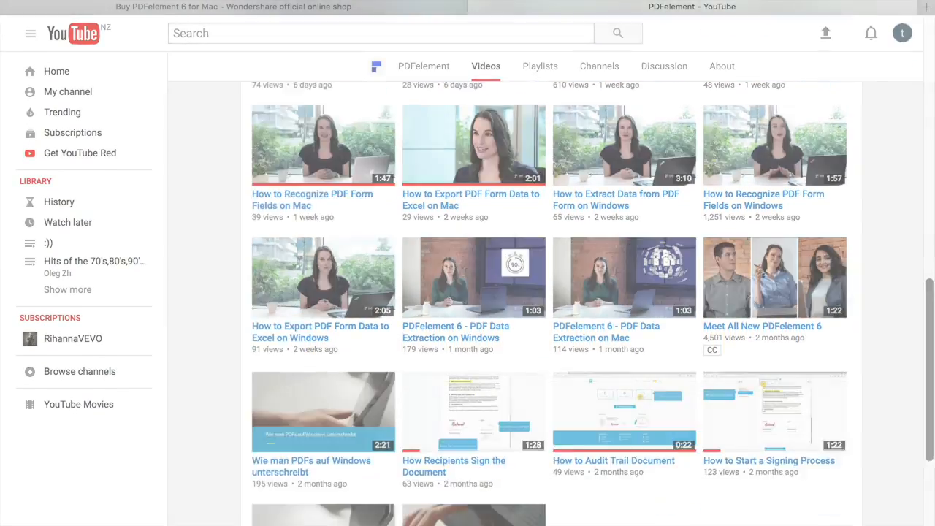
{"action": "left_click", "coordinate": [234, 6]}
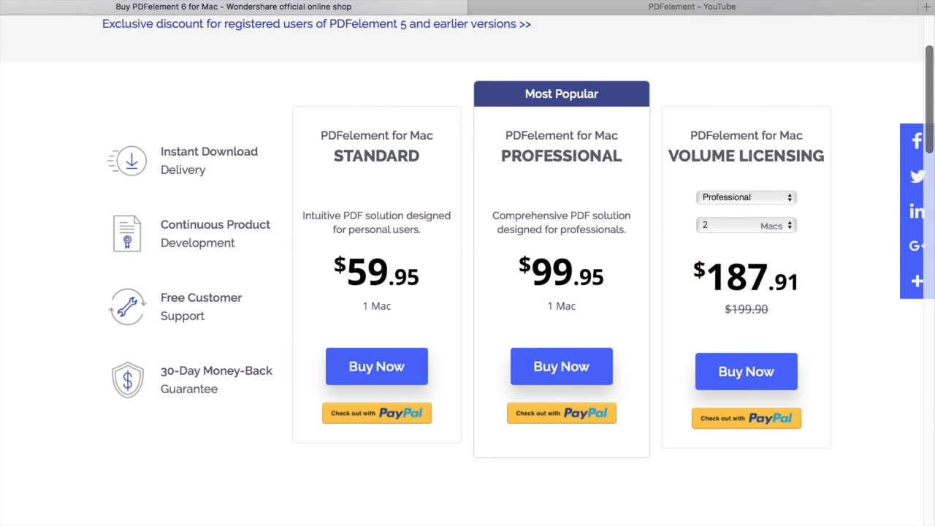
Scroll the pricing page down to the Standard versus Professional feature comparison table
{"action": "scroll", "scroll_direction": "down", "scroll_amount": 3}
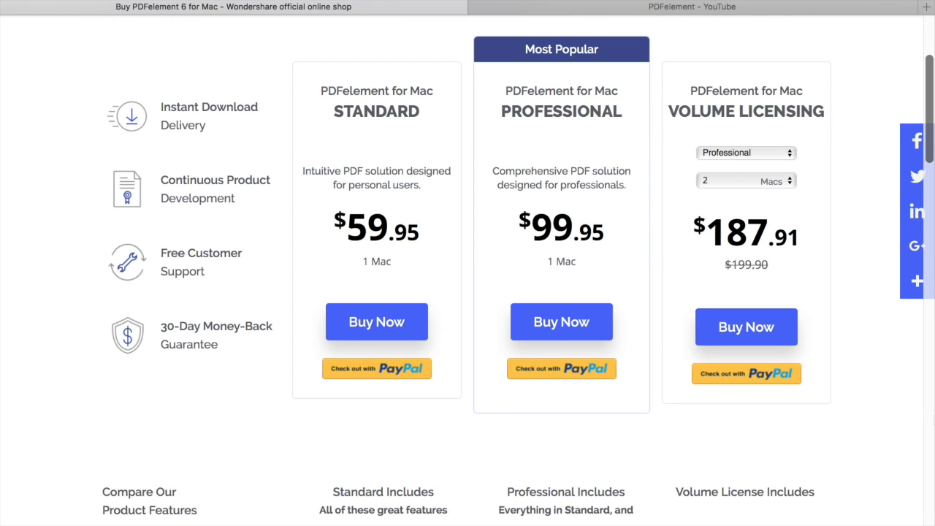
{"action": "scroll", "scroll_direction": "down", "scroll_amount": 3}
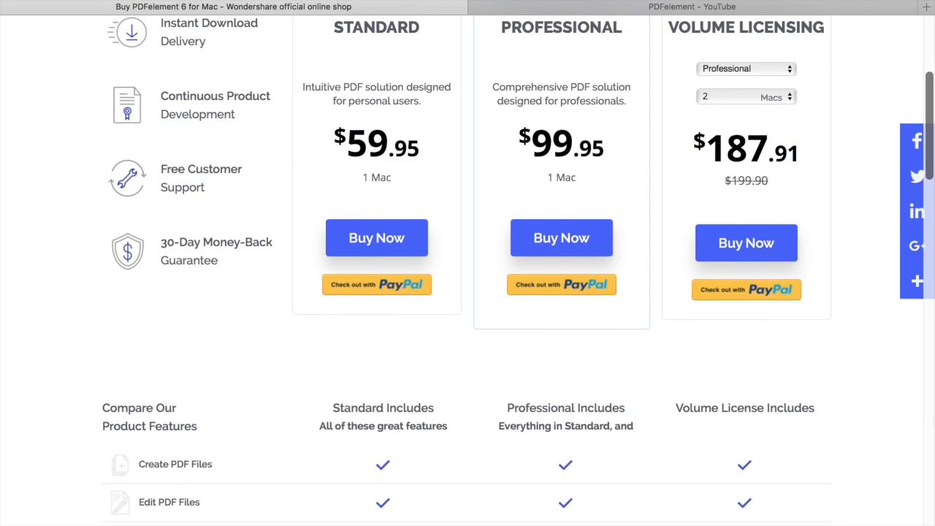
{"action": "scroll", "scroll_direction": "down", "scroll_amount": 3}
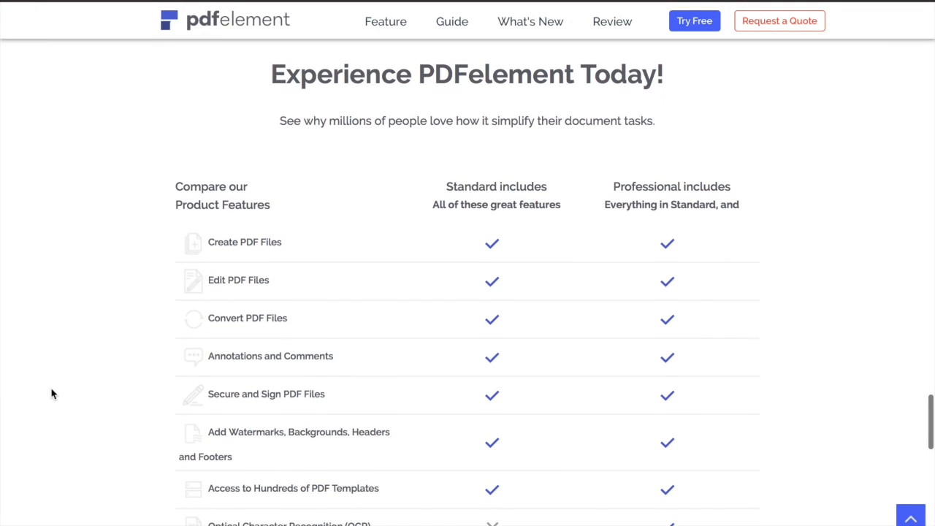
Scroll the comparison table down to the Professional-only rows: OCR, form recognition, redaction, batch processing
{"action": "scroll", "scroll_direction": "down", "scroll_amount": 3}
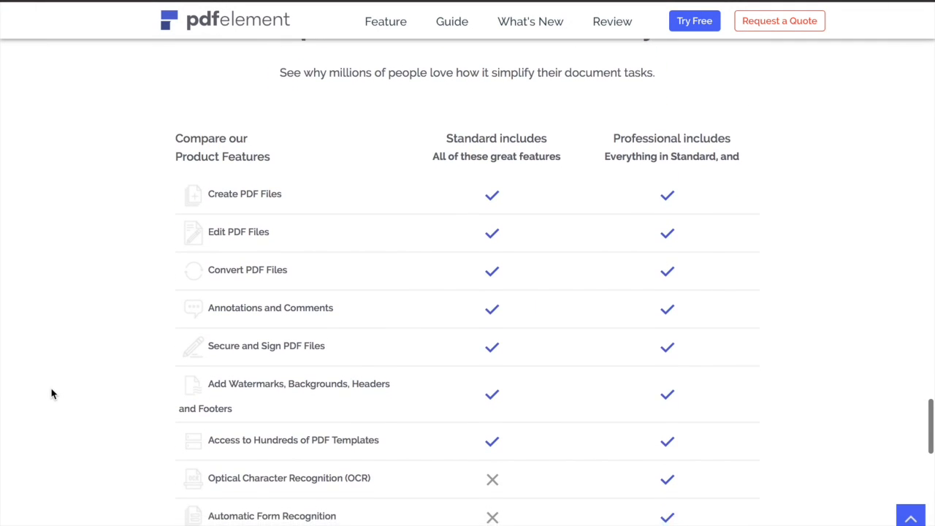
{"action": "scroll", "scroll_direction": "down", "scroll_amount": 3}
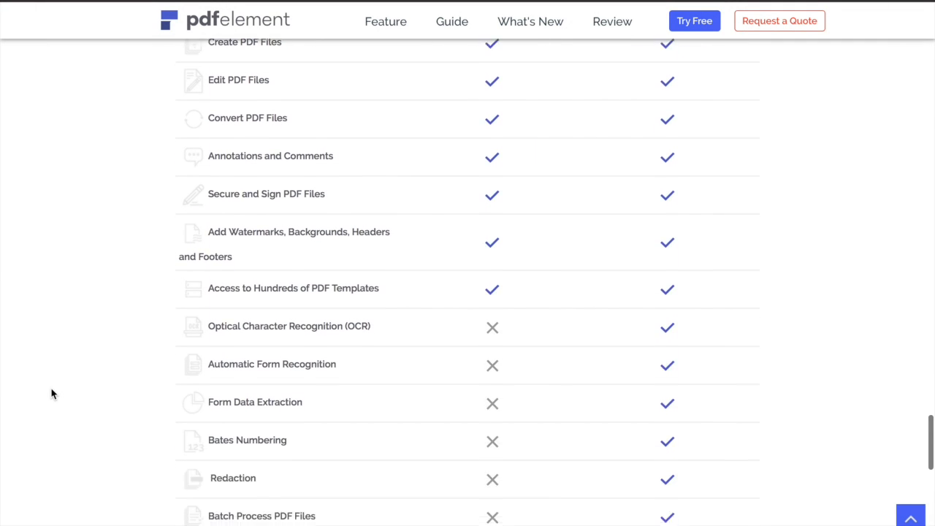
{"action": "scroll", "scroll_direction": "down", "scroll_amount": 3}
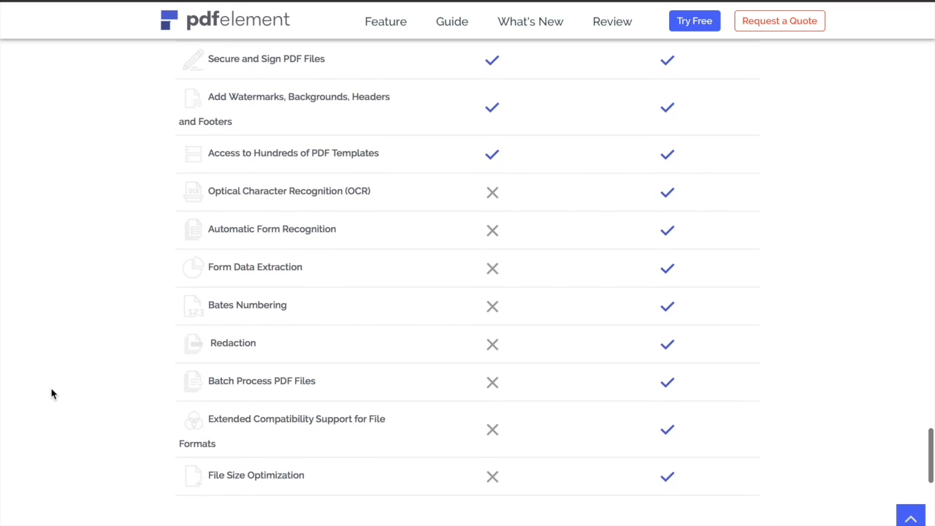